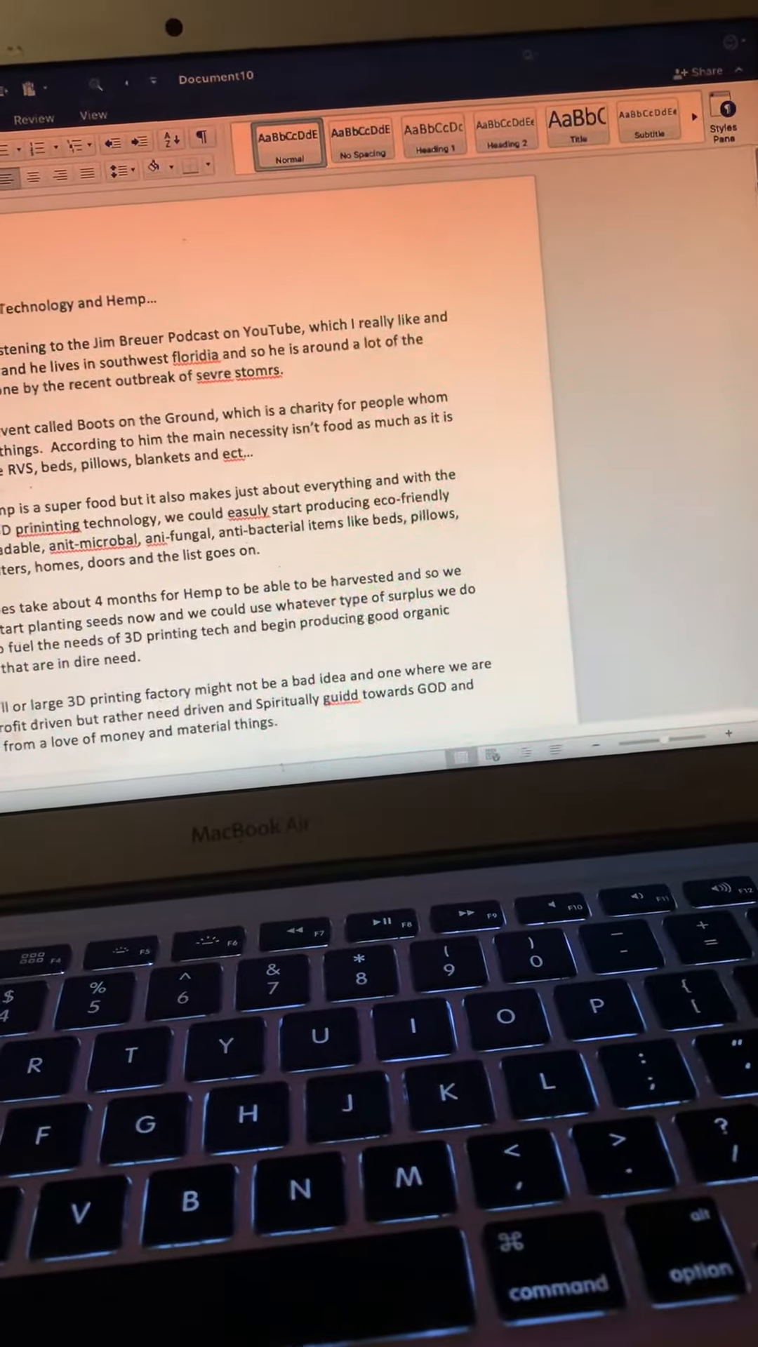
scroll(down, 3)
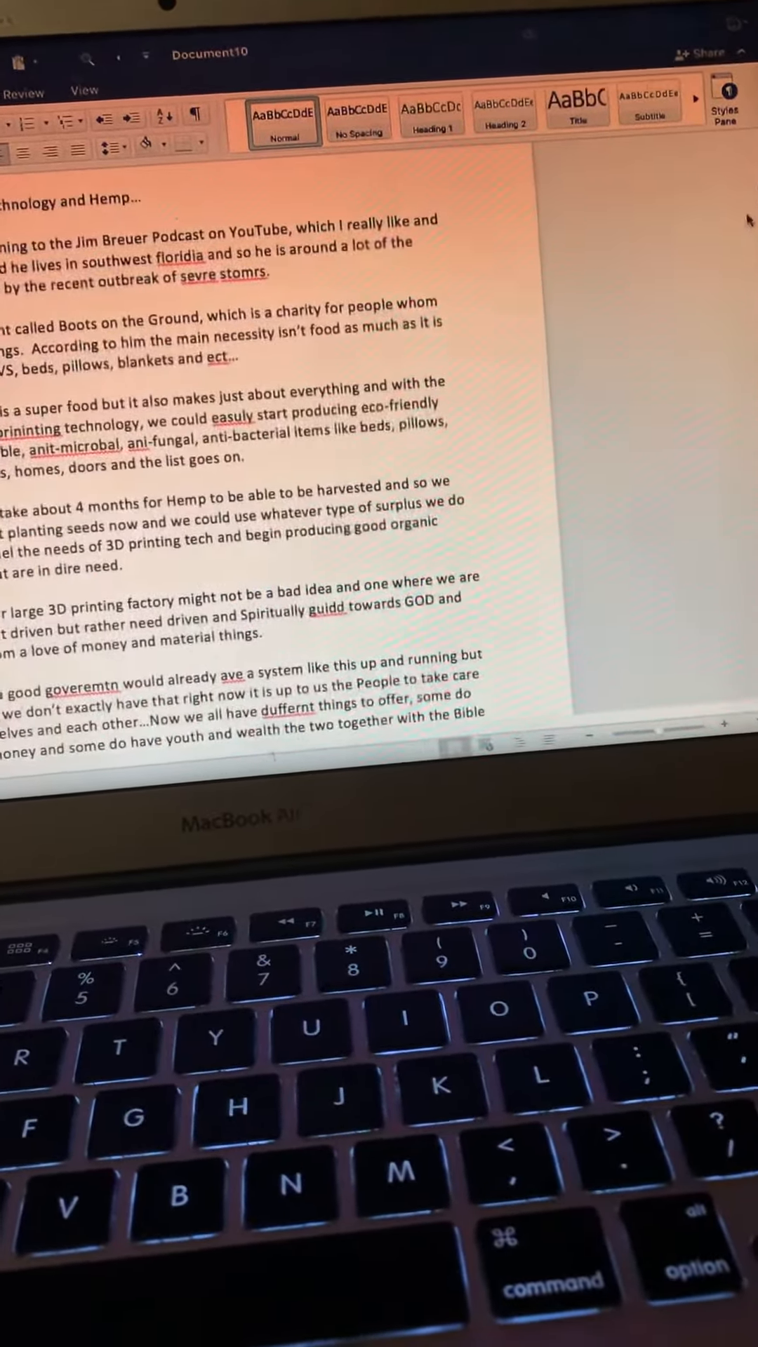